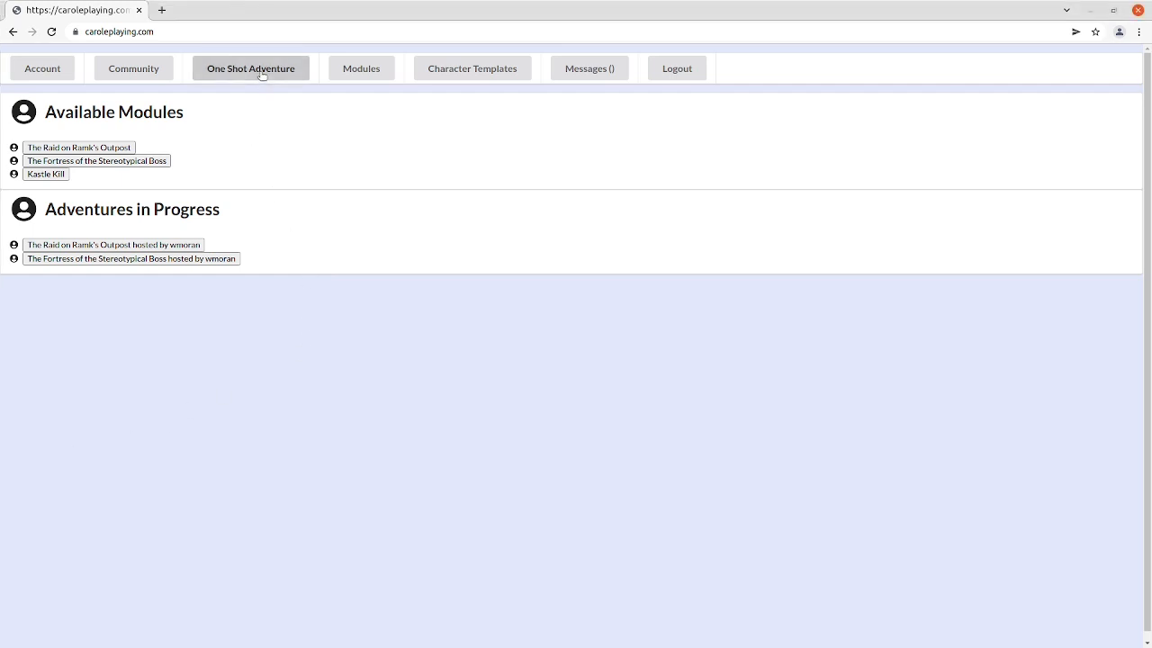
Show the One Shot Adventure list of available modules and adventures in progress.
click(133, 69)
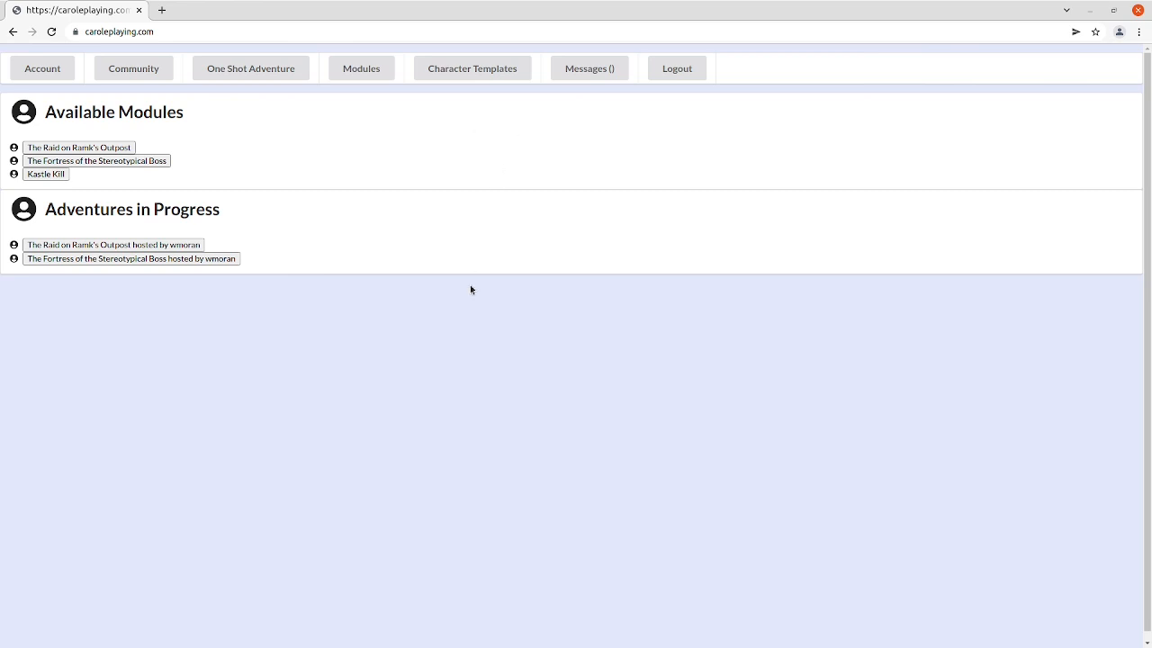
mouse_move(386, 336)
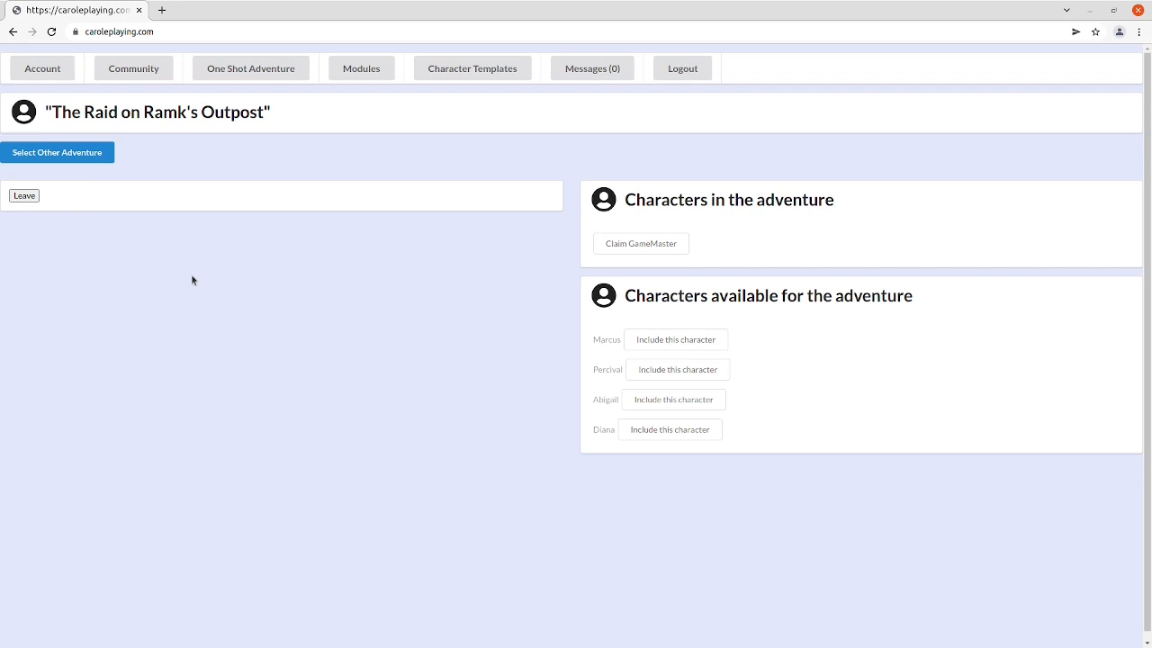
mouse_move(345, 326)
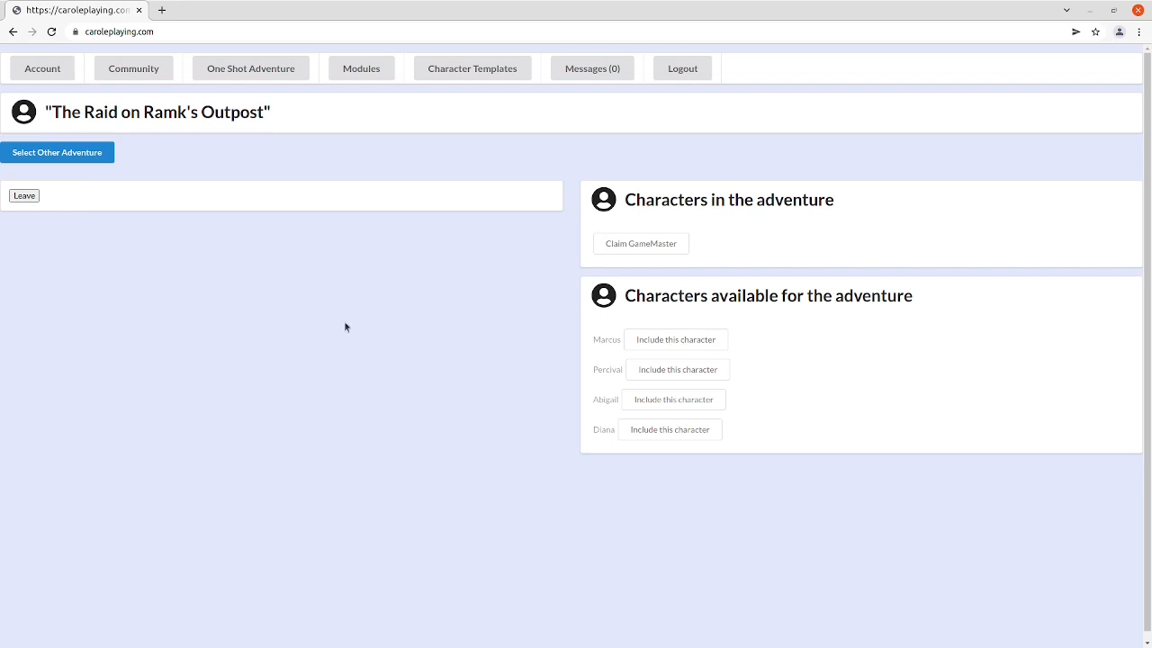
Include Marcus and Dr. Johnny Fever, play as Dr. Johnny Fever, and begin the raid.
click(675, 339)
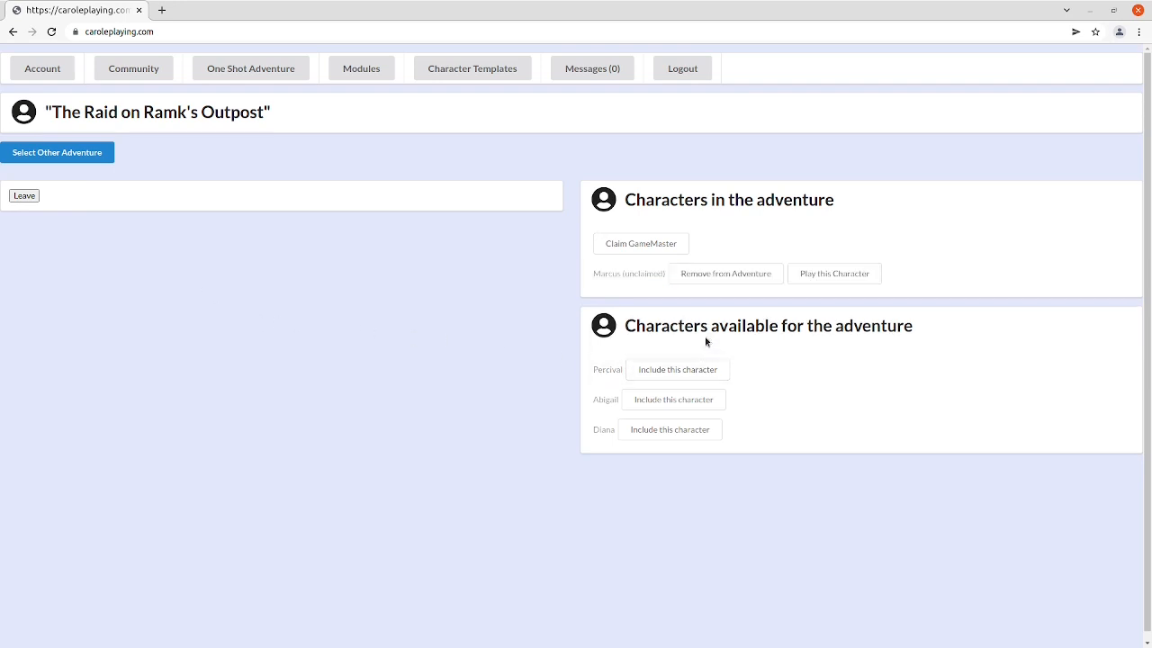
click(833, 273)
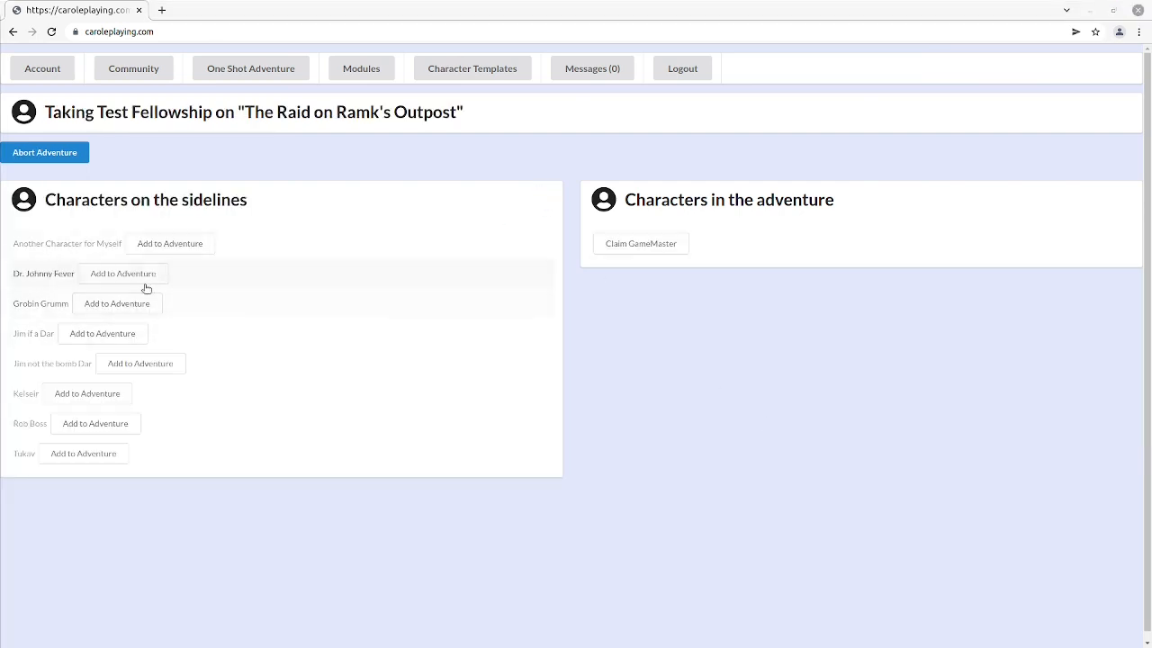
click(123, 273)
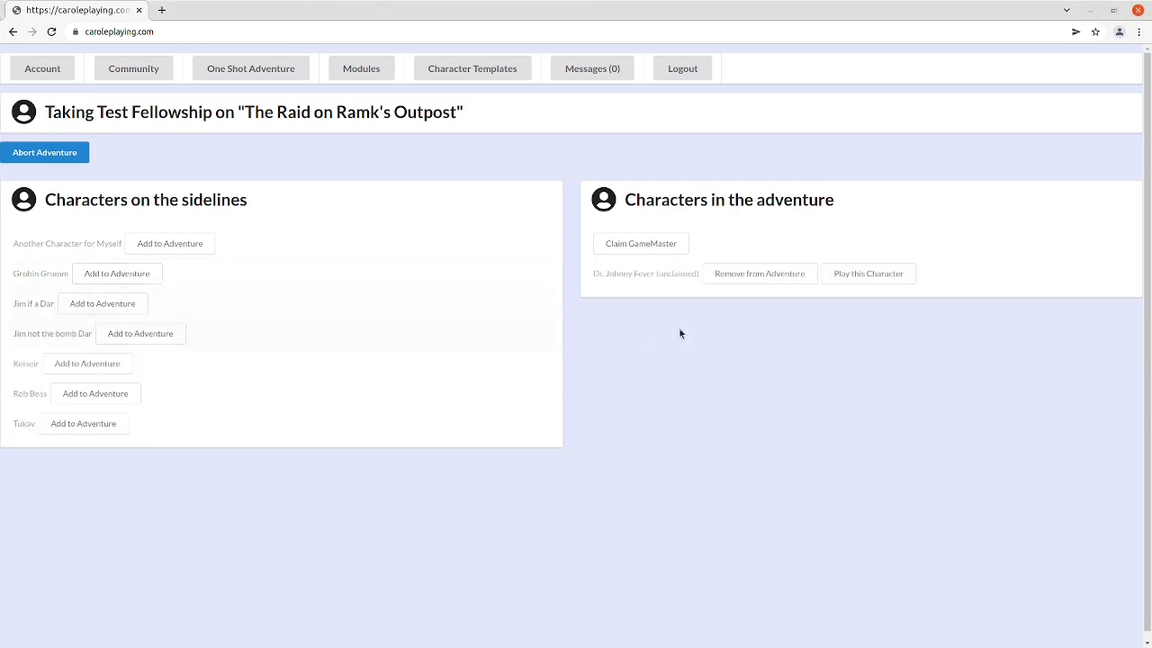
click(867, 274)
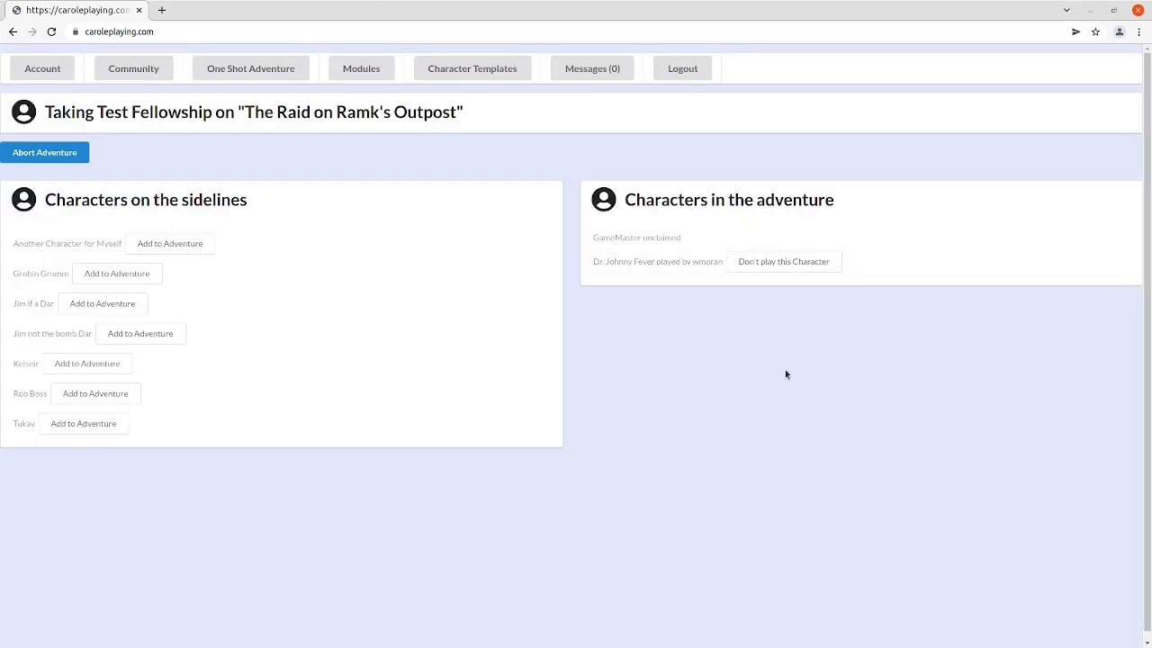
click(44, 152)
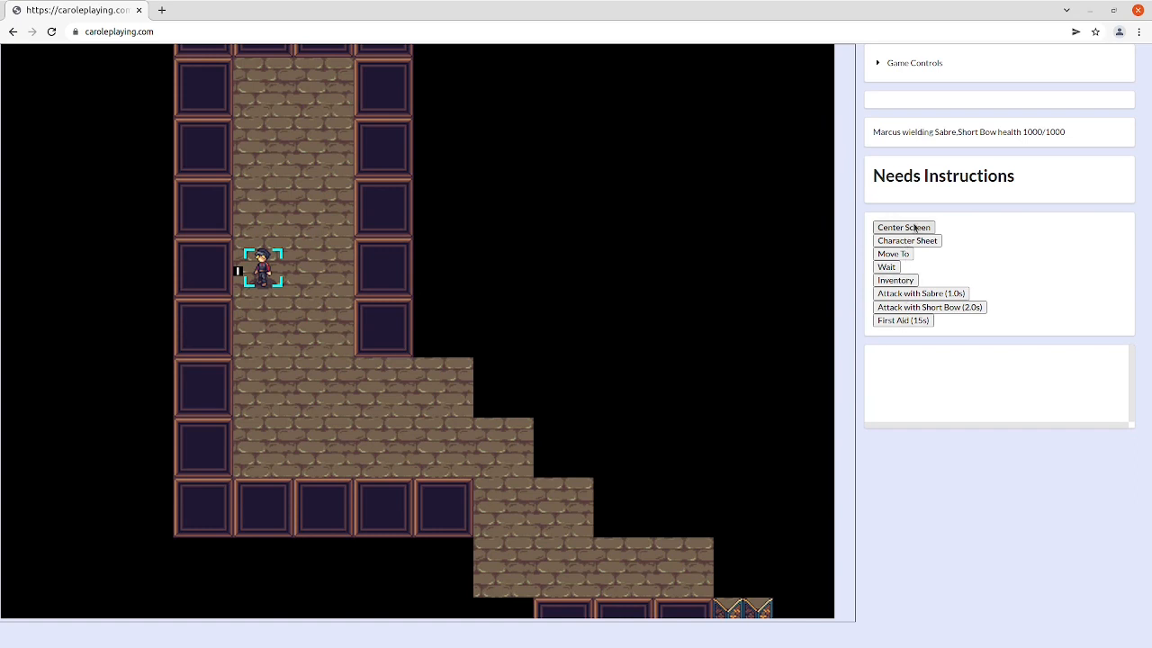
mouse_move(966, 307)
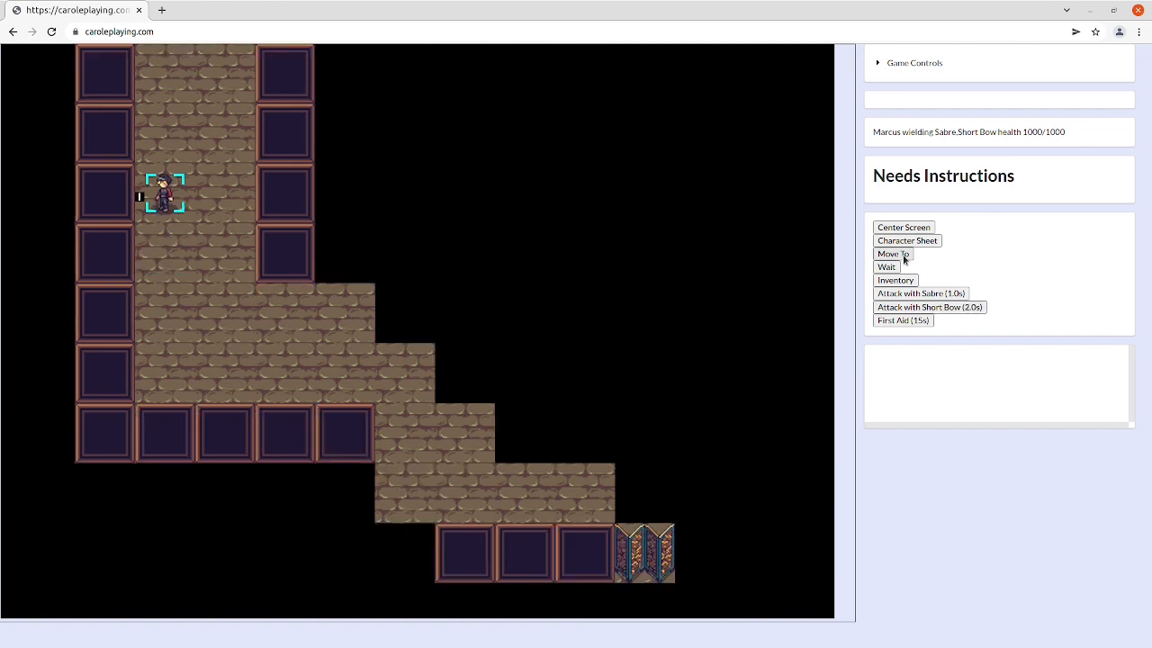
Move Marcus to a tile by the doorway near Argh.
click(890, 253)
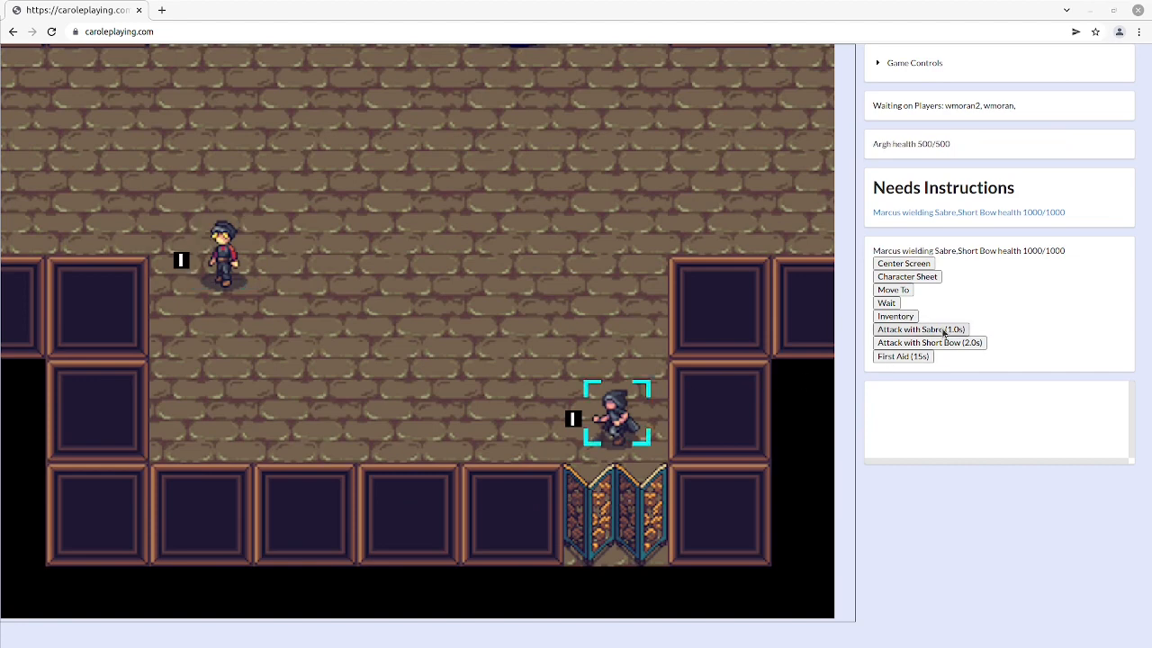
Shoot Argh with Marcus's short bow after the sabre finds no target in range.
click(920, 329)
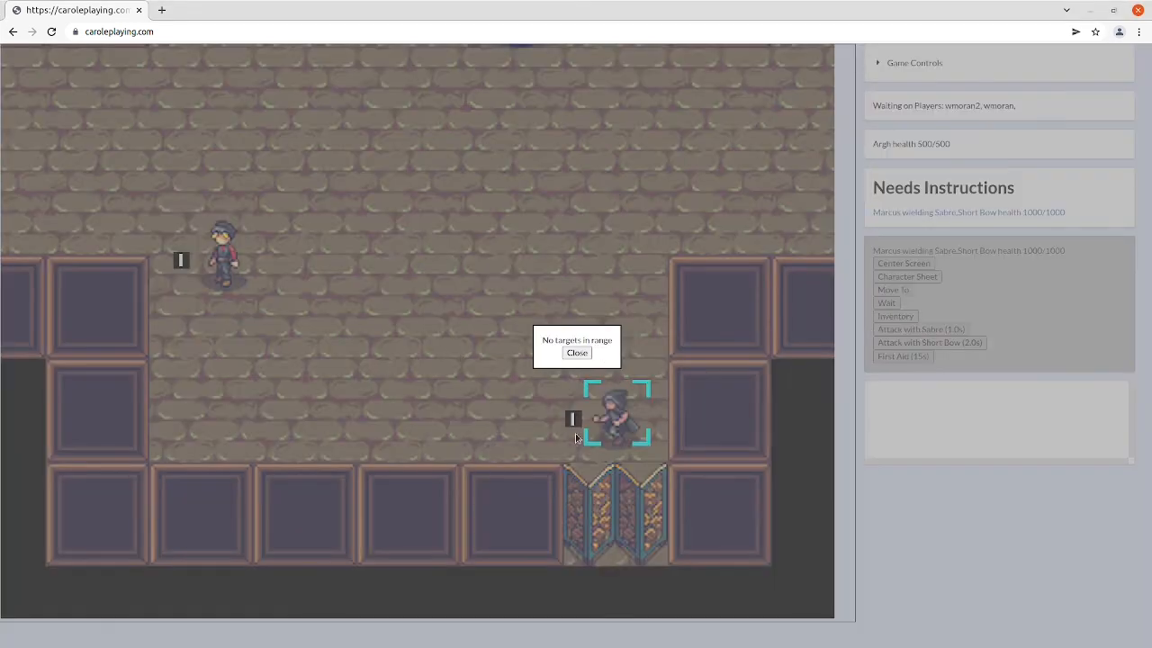
click(577, 352)
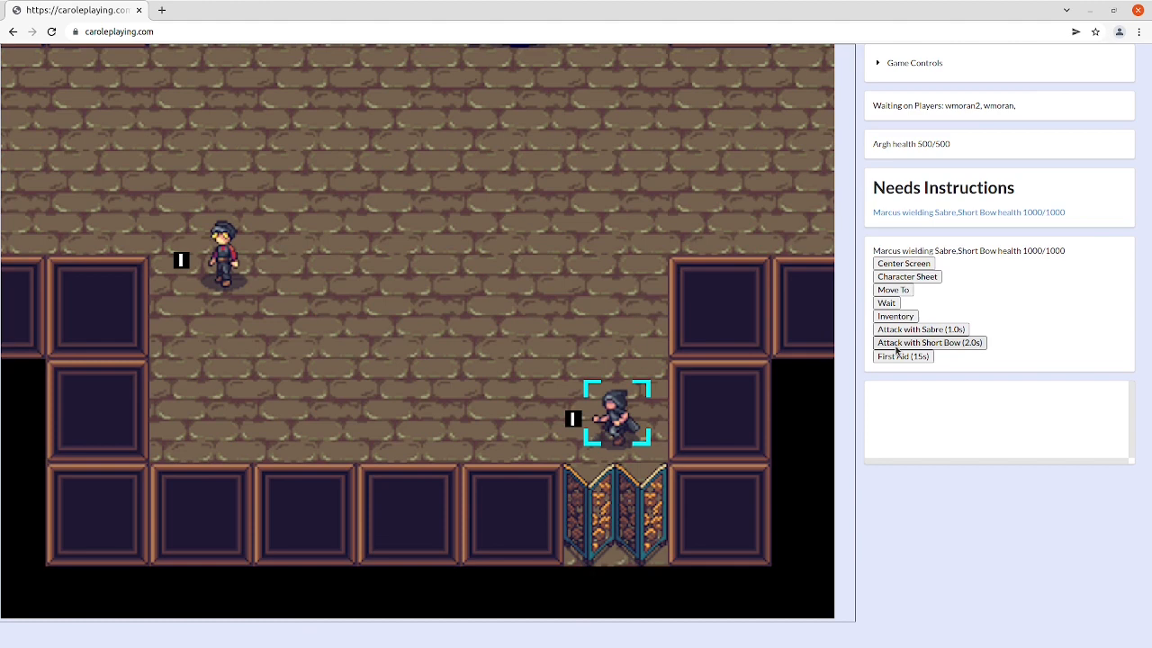
click(928, 342)
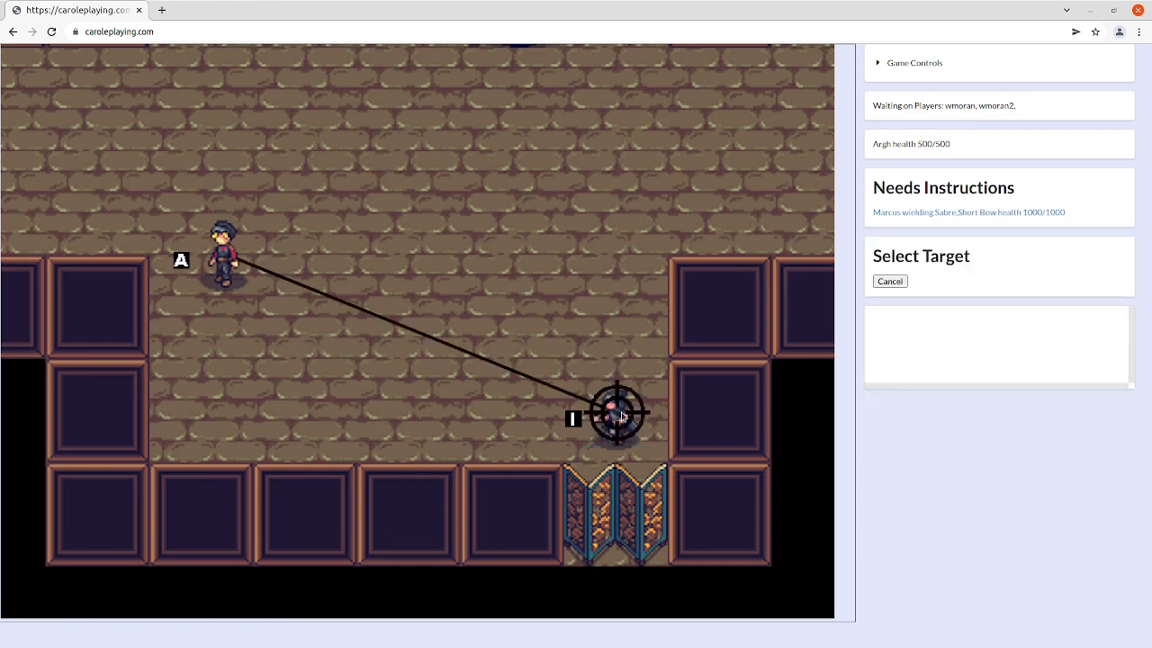
click(617, 413)
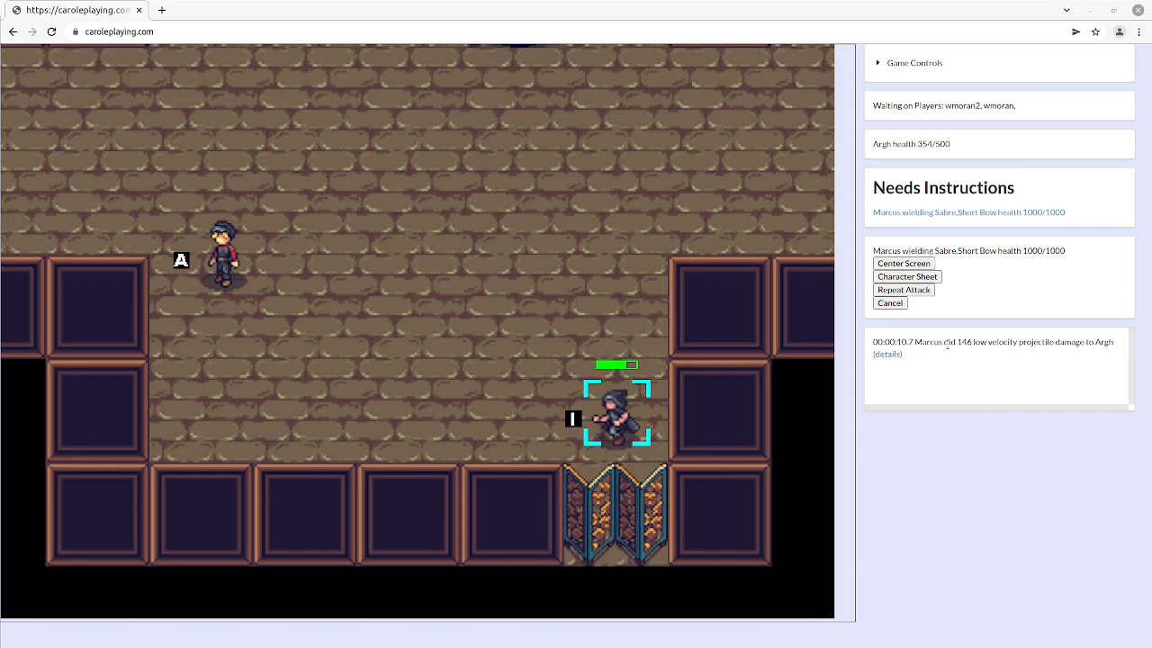
click(887, 354)
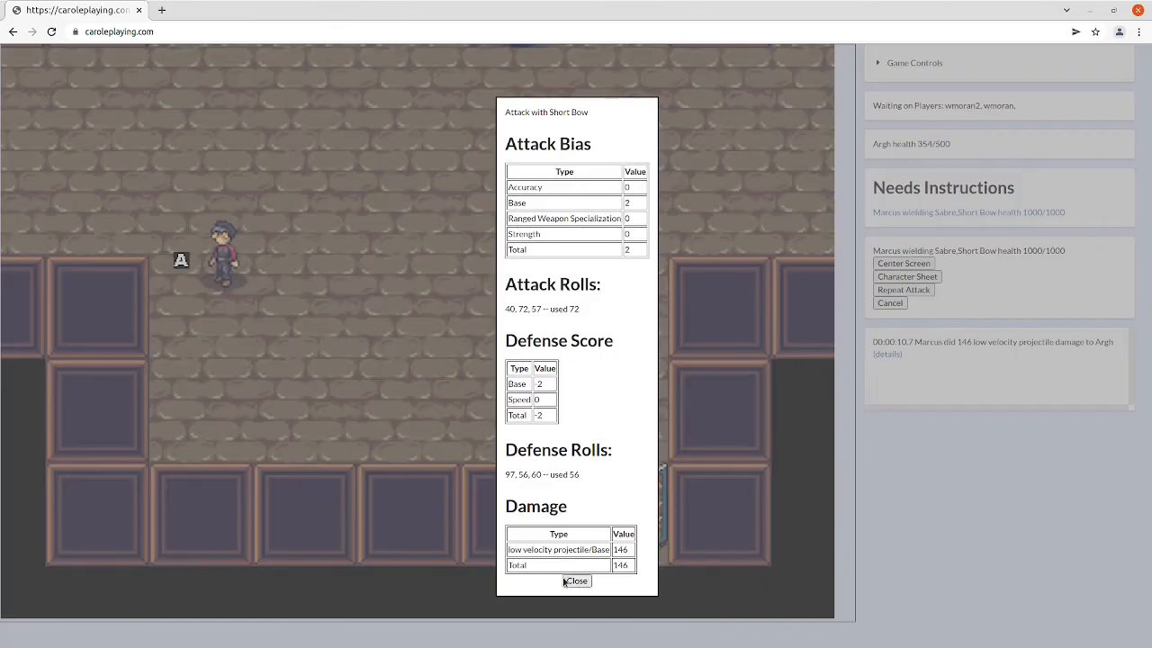
click(576, 580)
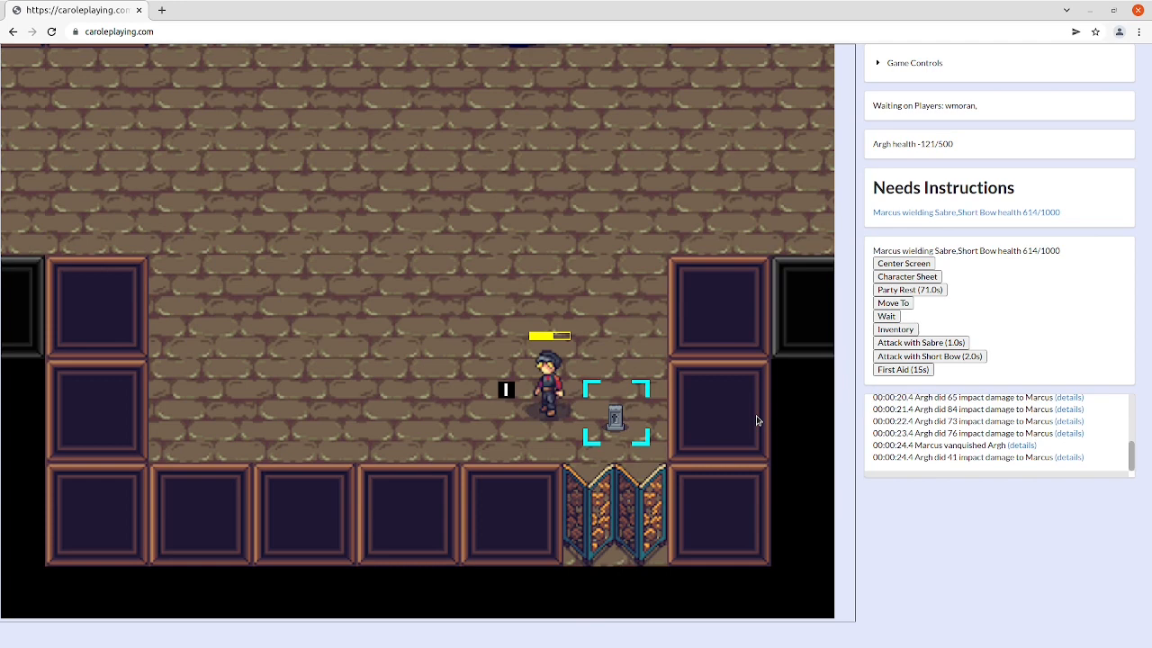
mouse_move(742, 423)
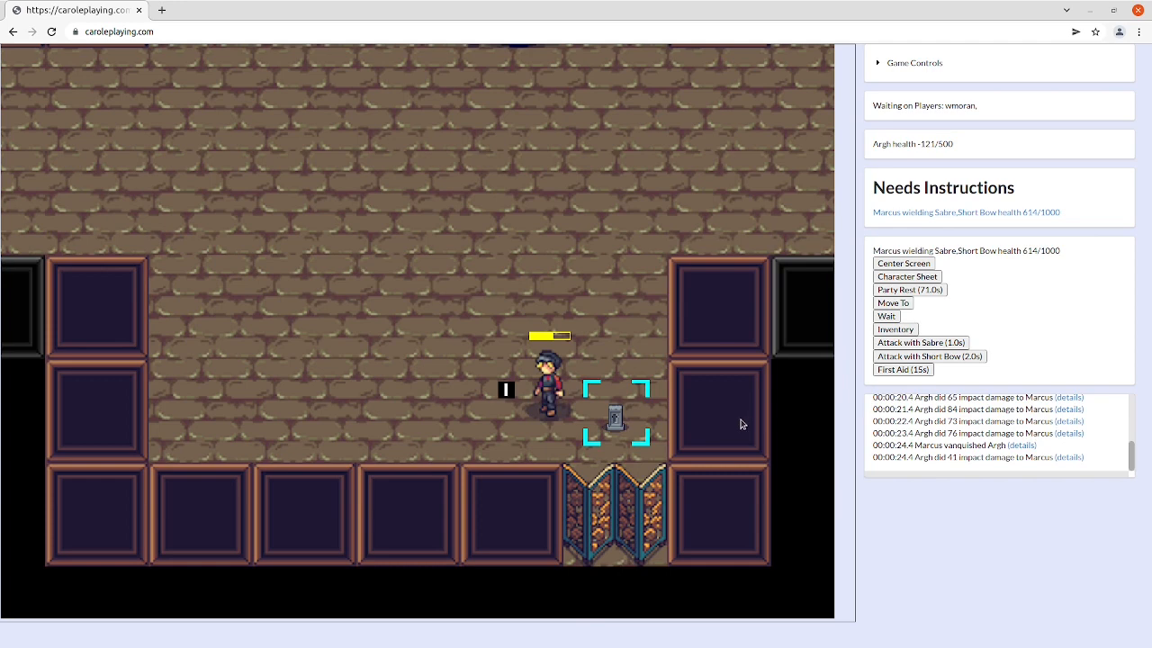
mouse_move(663, 351)
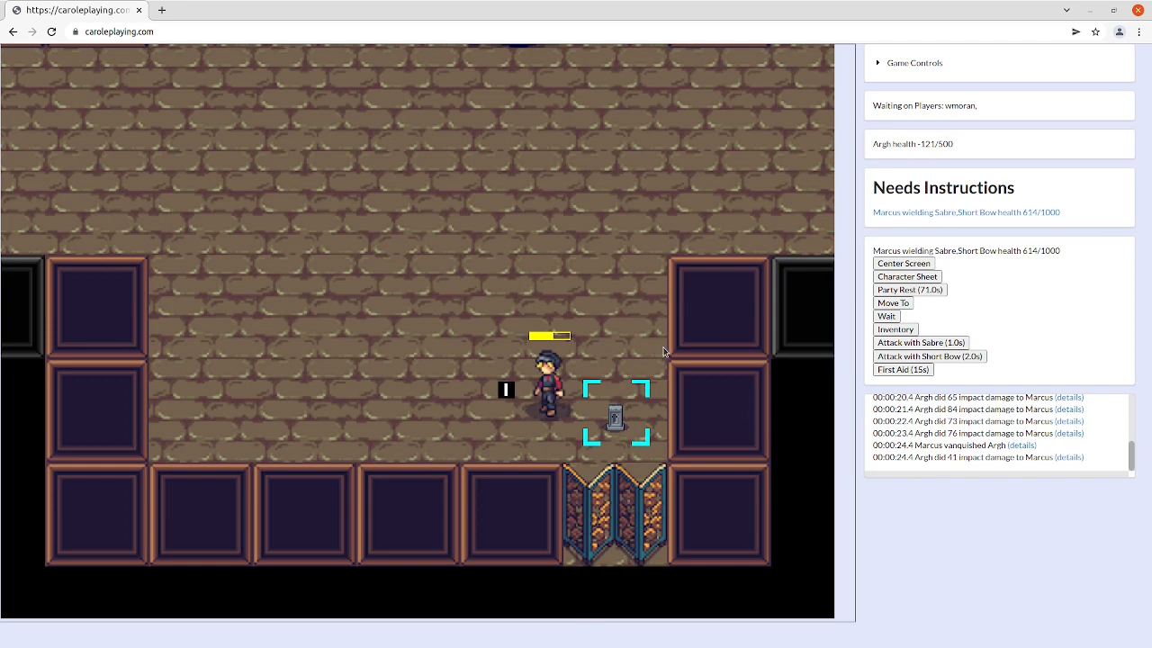
mouse_move(801, 308)
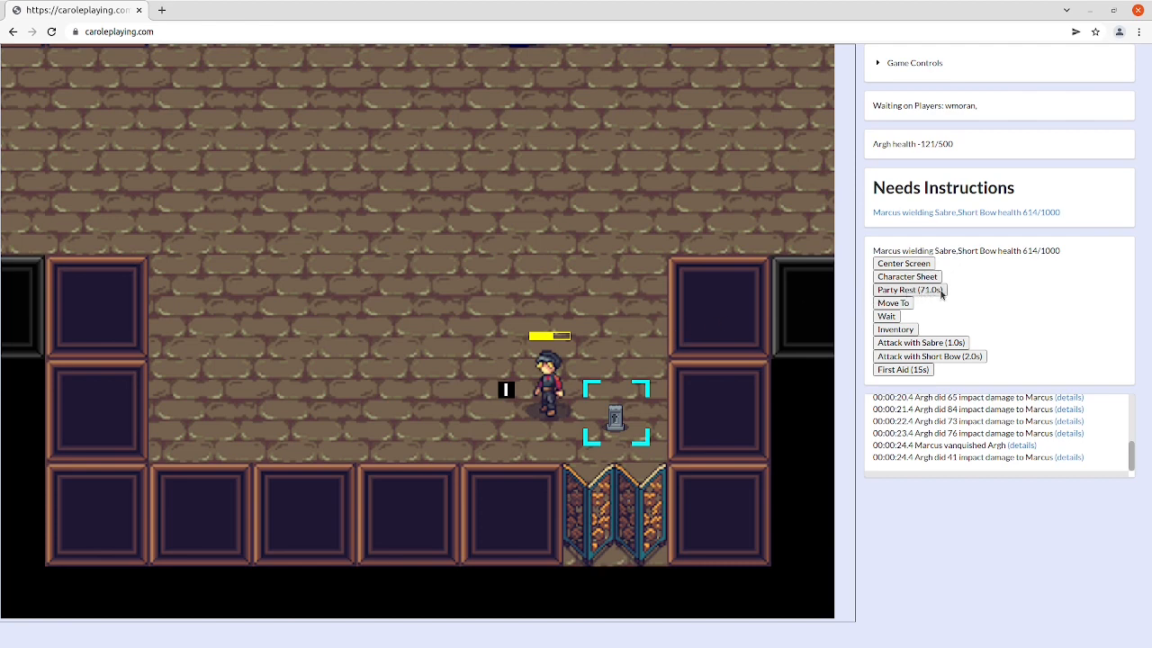
mouse_move(937, 307)
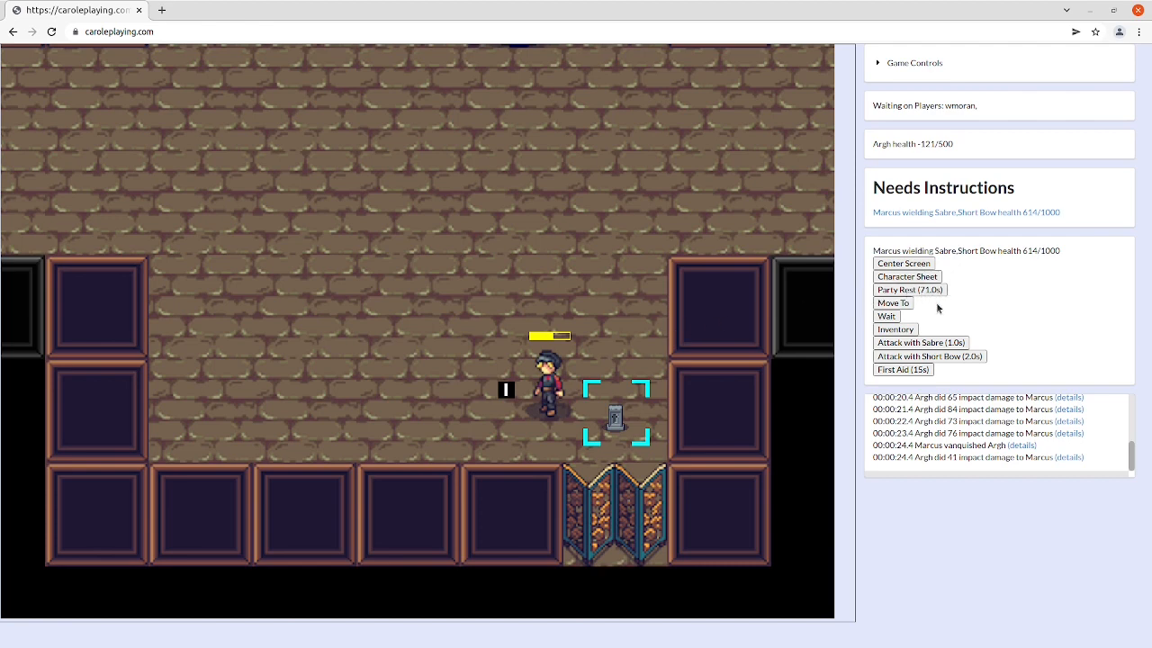
mouse_move(933, 308)
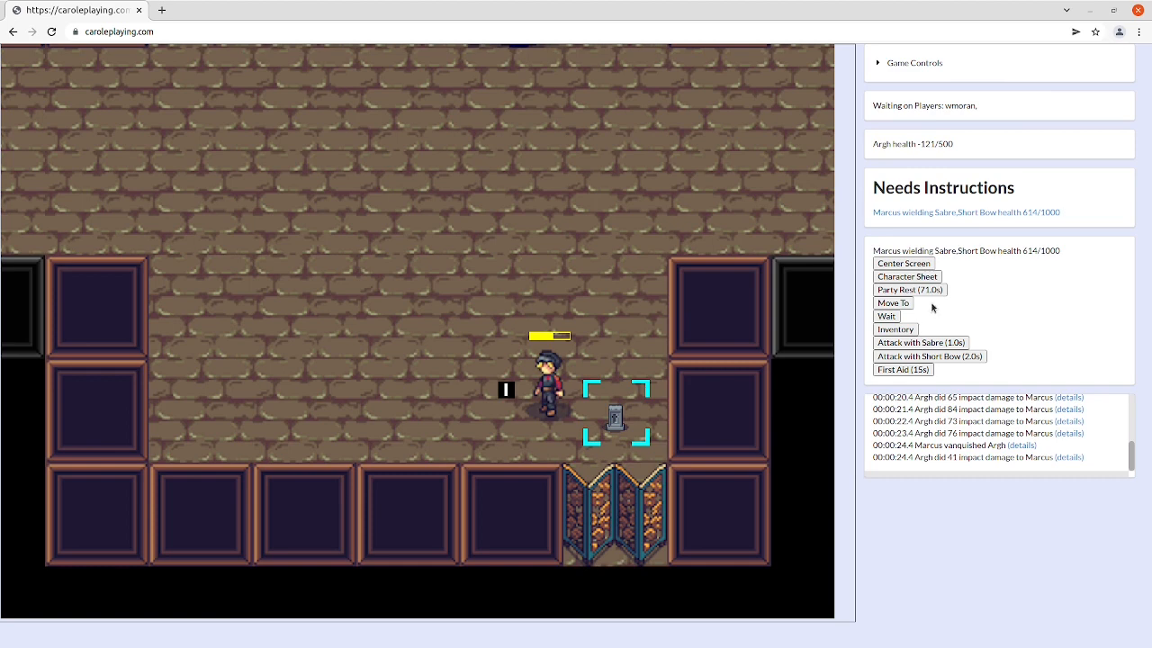
mouse_move(932, 307)
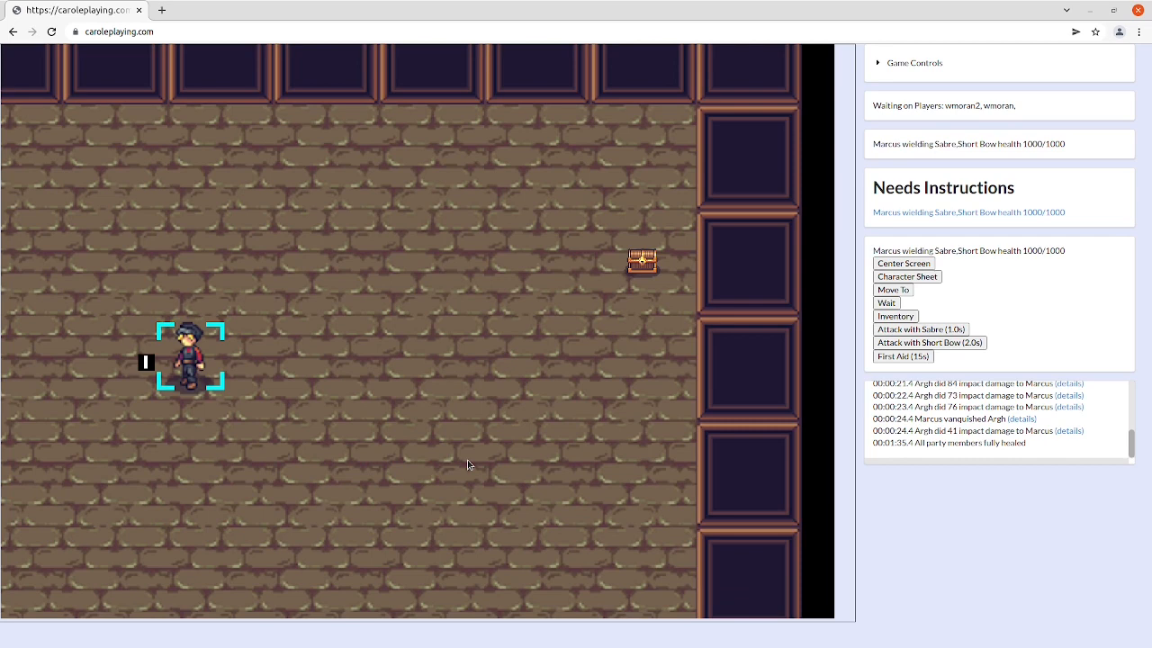
mouse_move(717, 422)
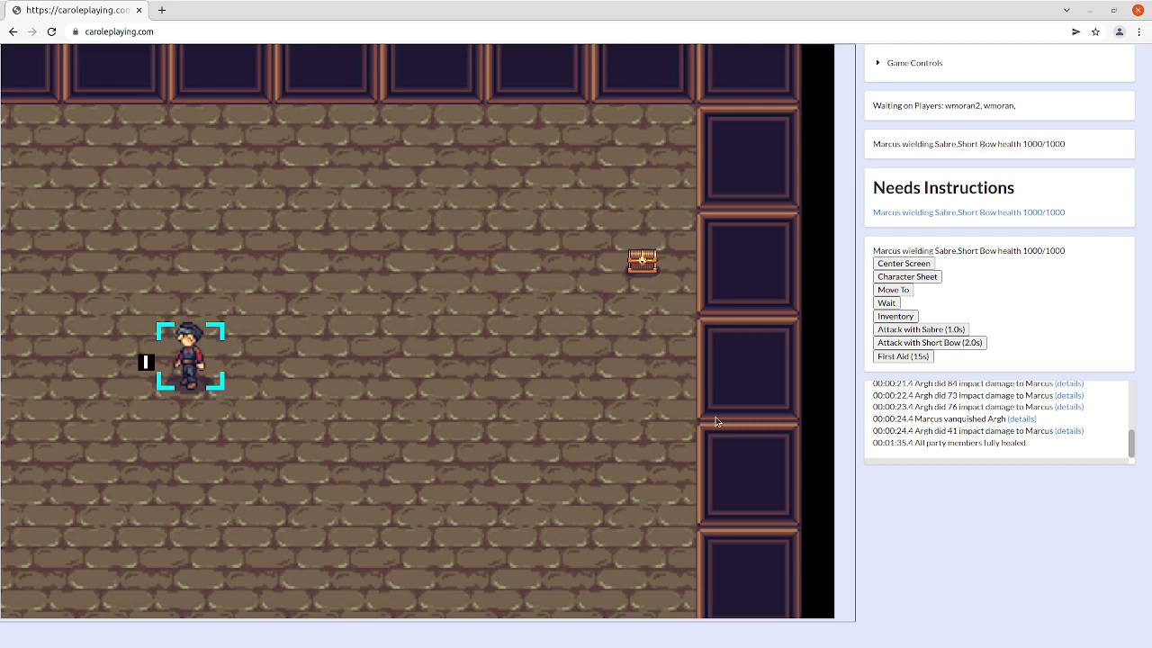
mouse_move(892, 315)
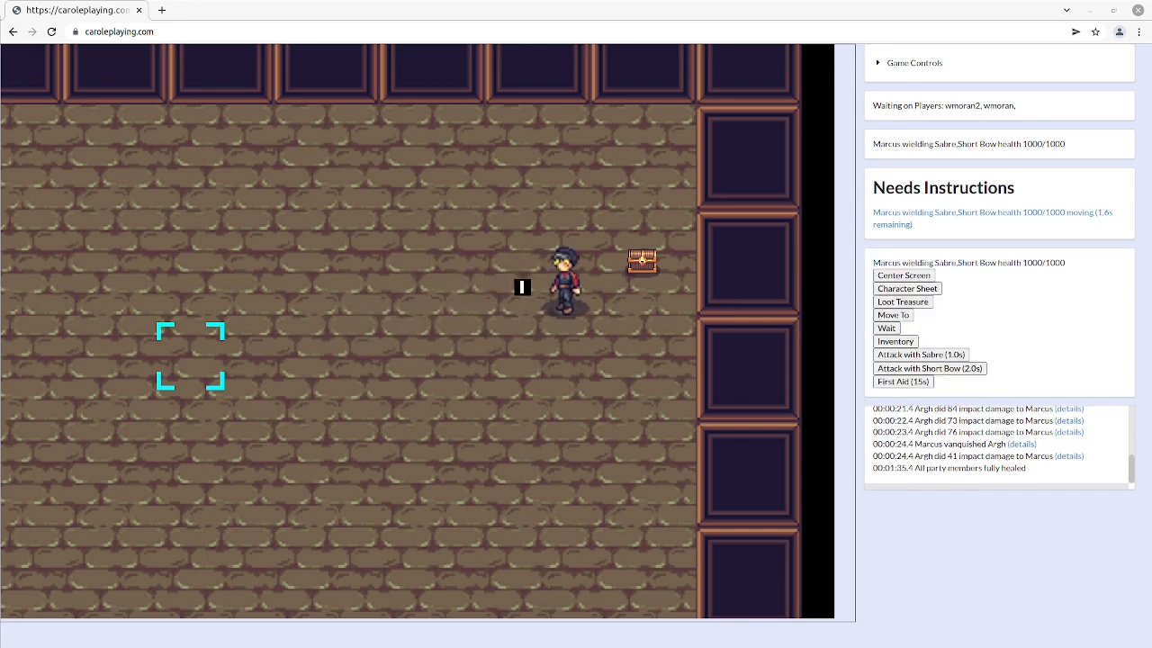
mouse_move(770, 370)
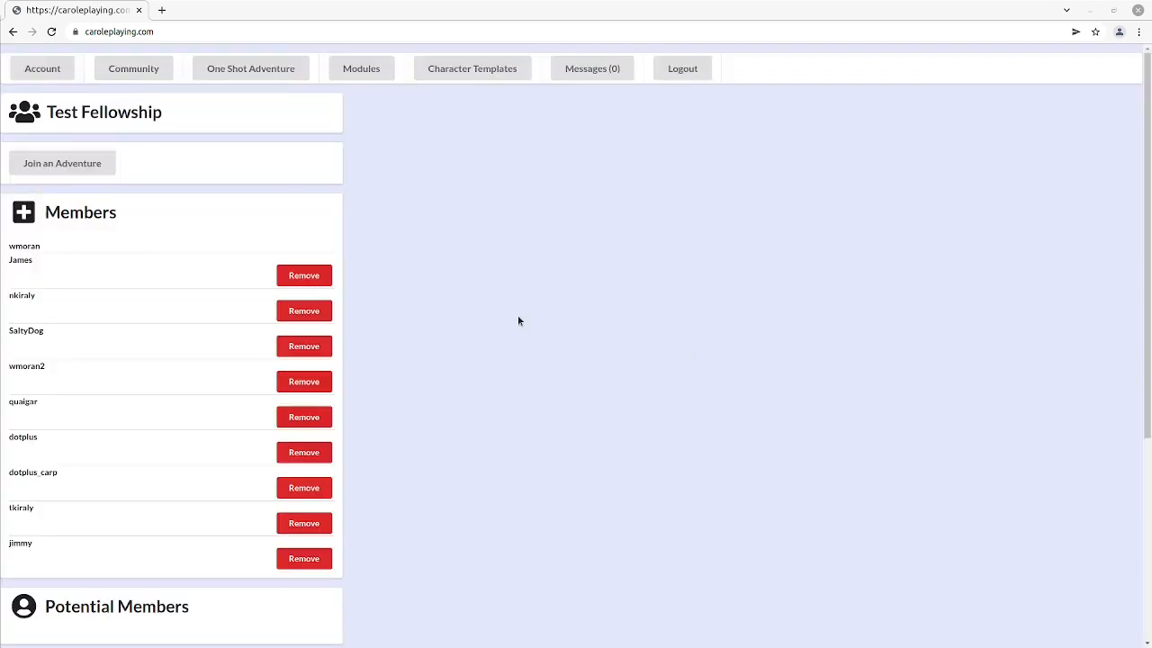
Upgrade Rob Boss's Accuracy to level 1, view the market, and return to the modules.
scroll(down, 3)
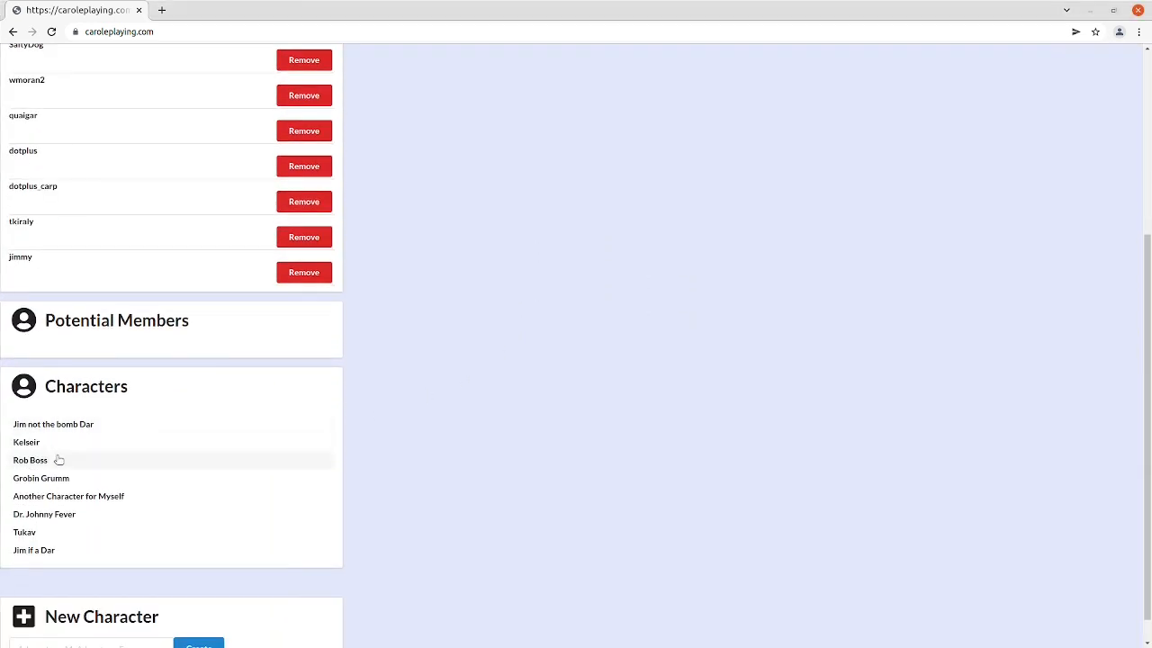
click(31, 460)
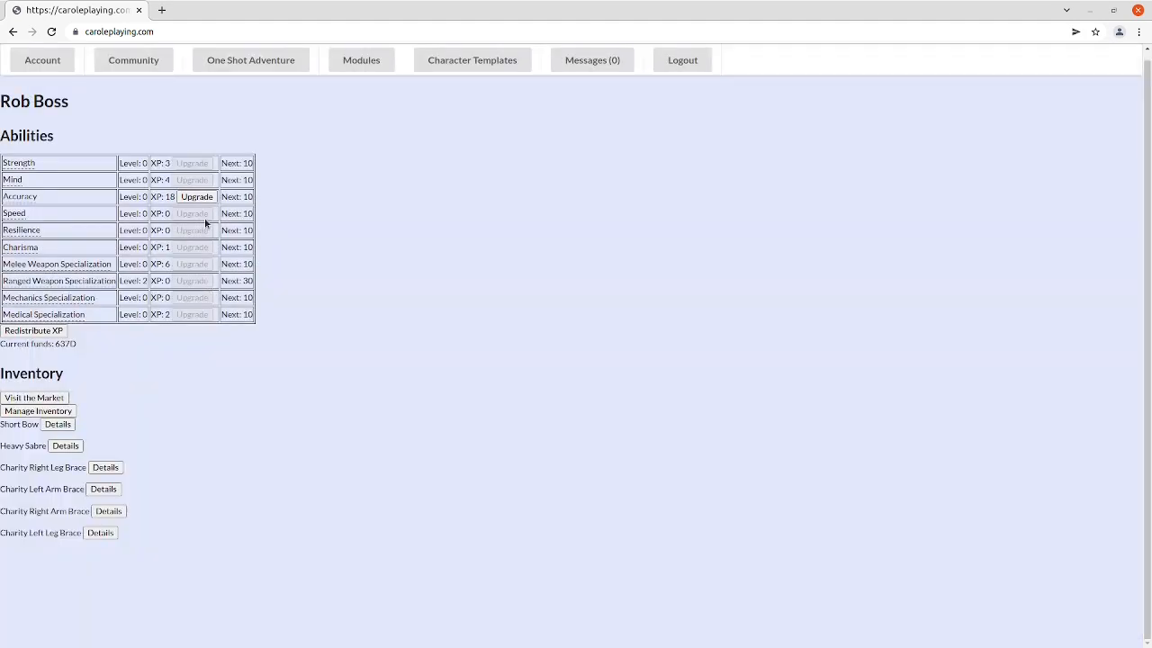
click(195, 196)
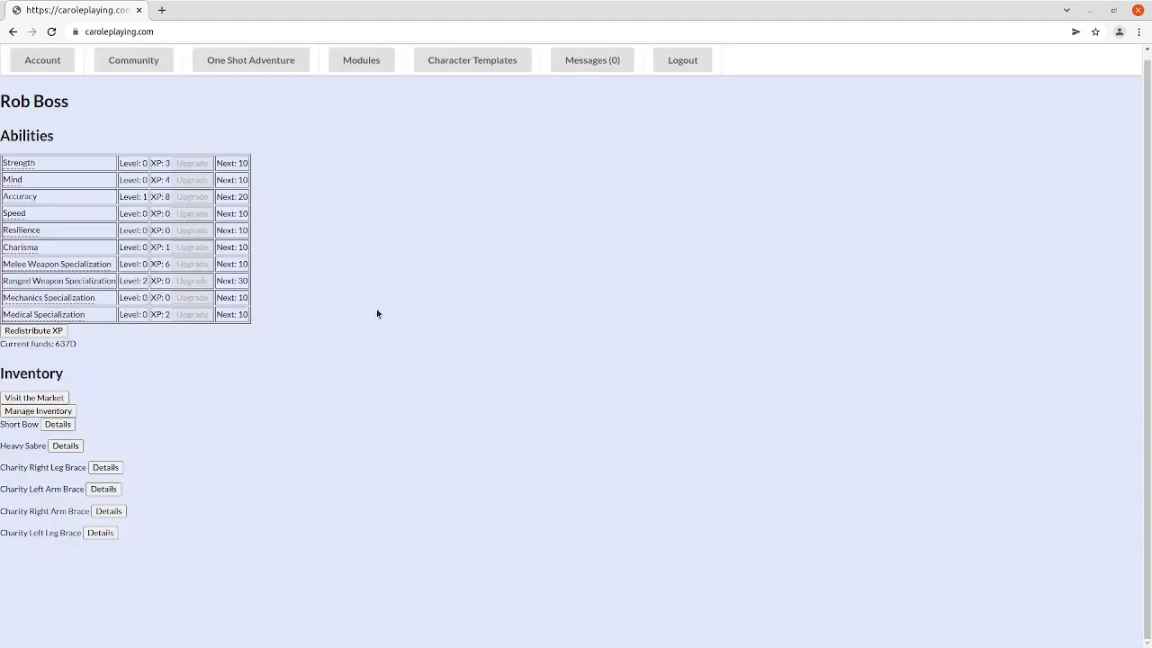
click(34, 397)
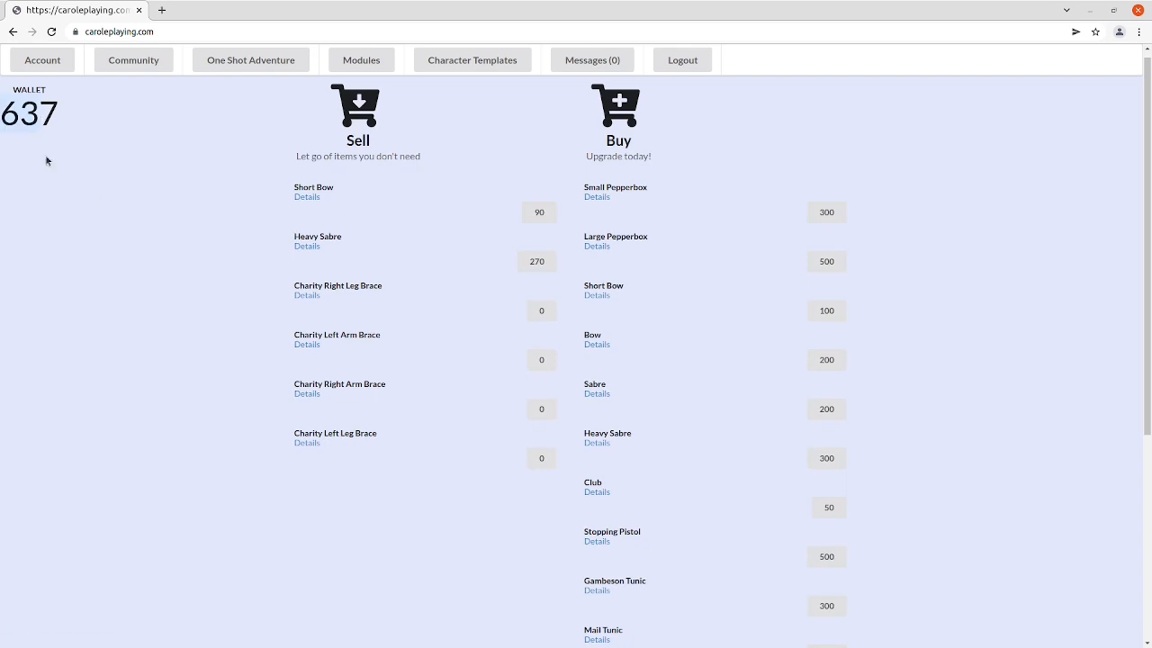
mouse_move(186, 458)
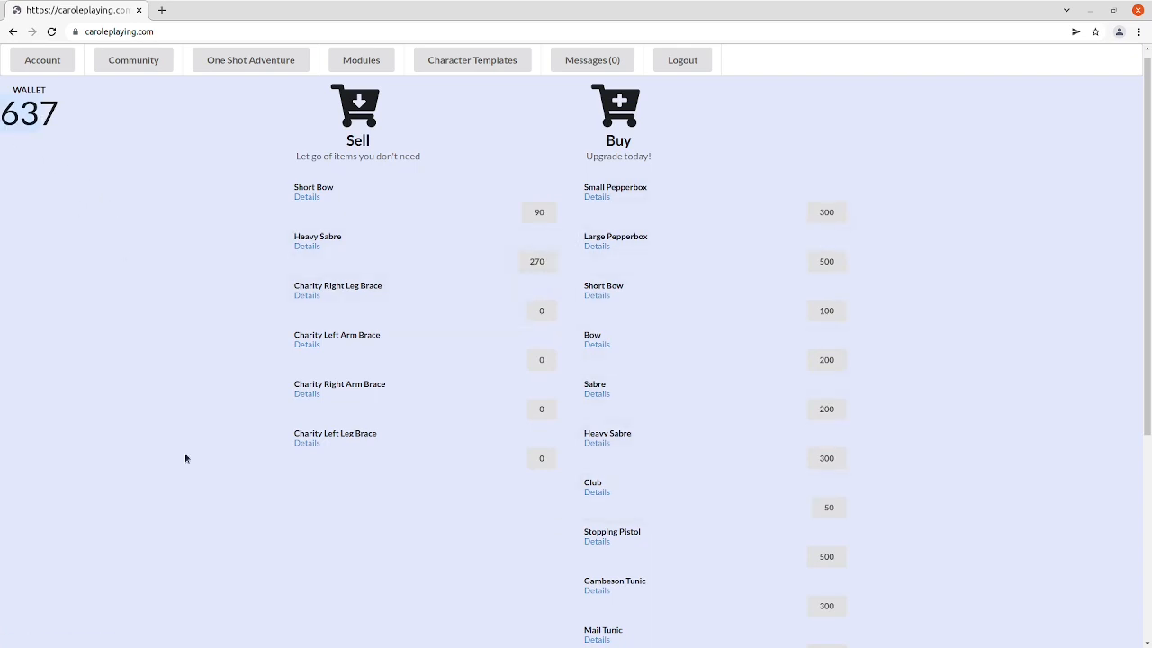
click(361, 59)
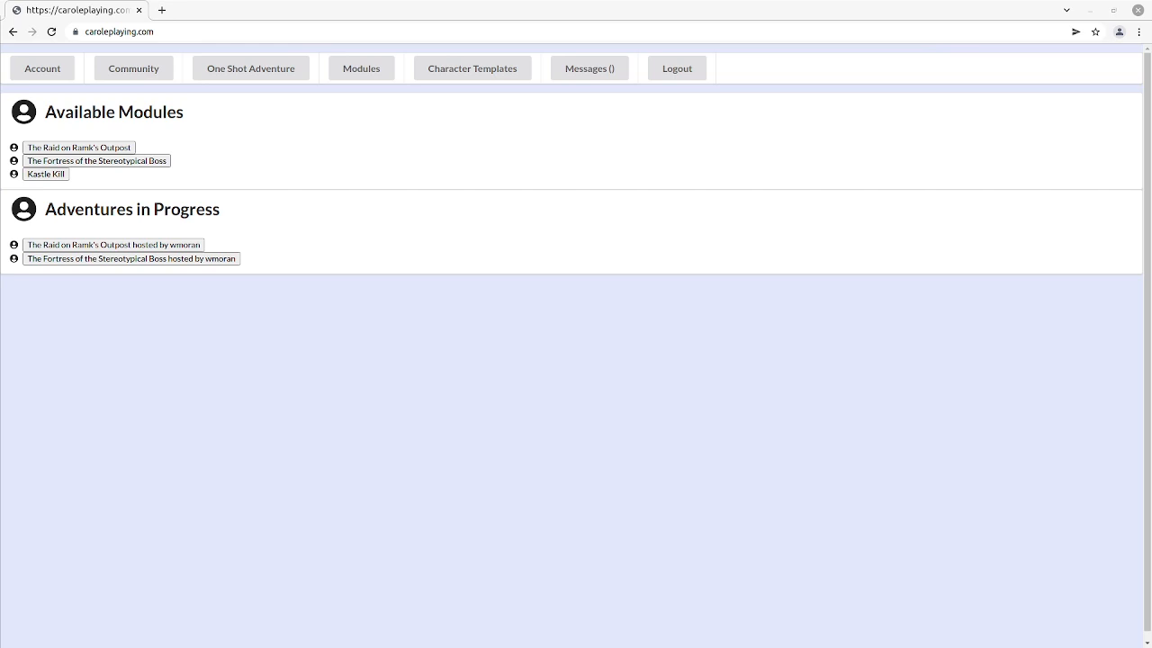